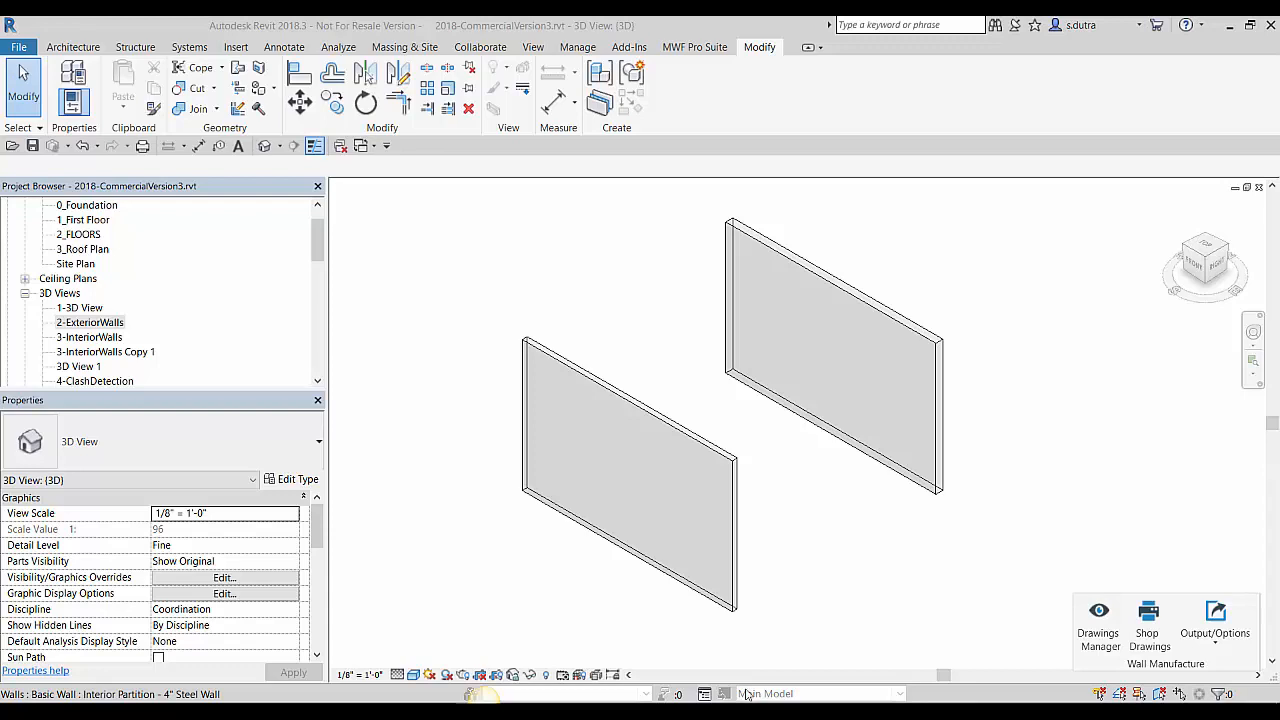
- Select the two interior partition walls together in the 3D view
click(630, 470)
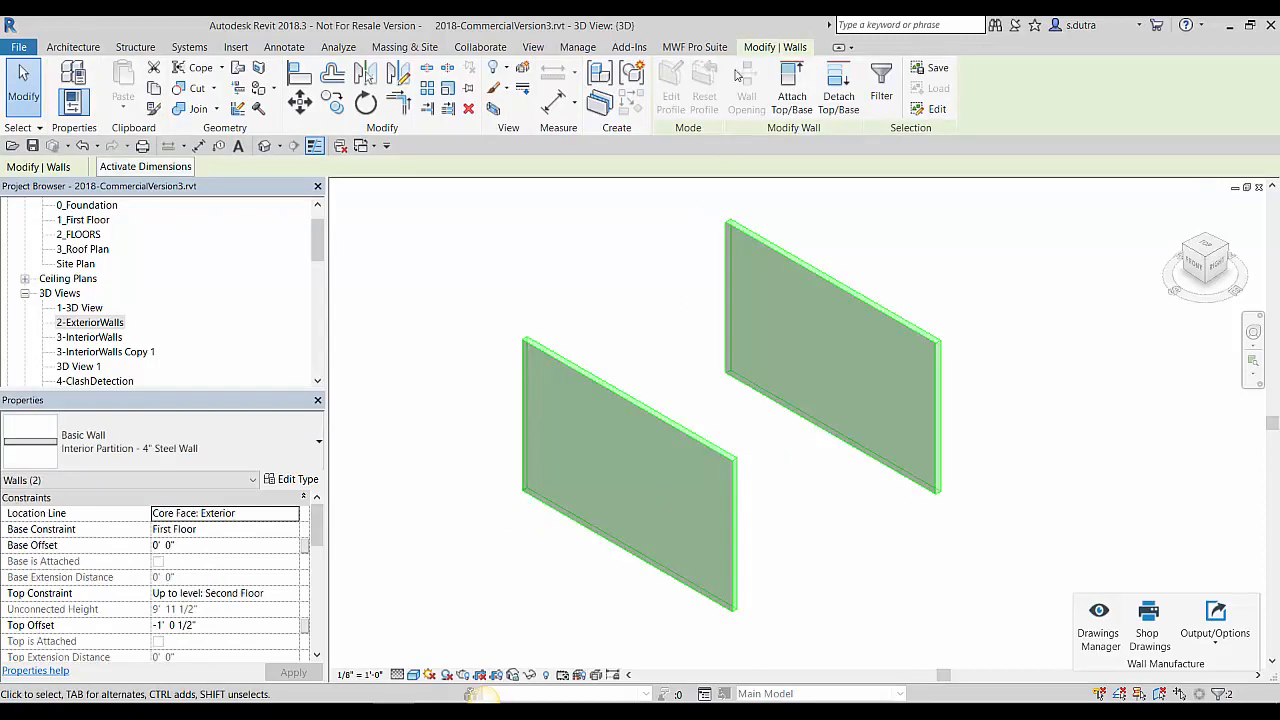
- Generate MWF Pro Suite steel stud framing for both selected partition walls
click(694, 47)
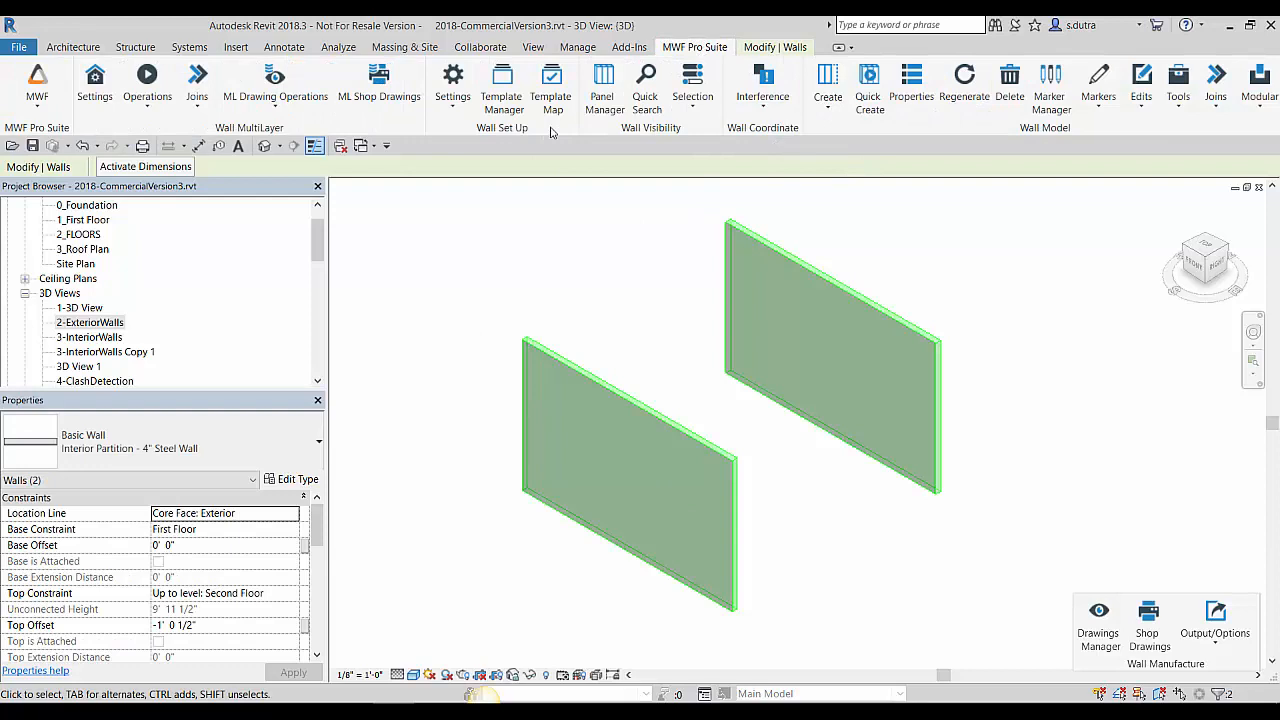
click(827, 85)
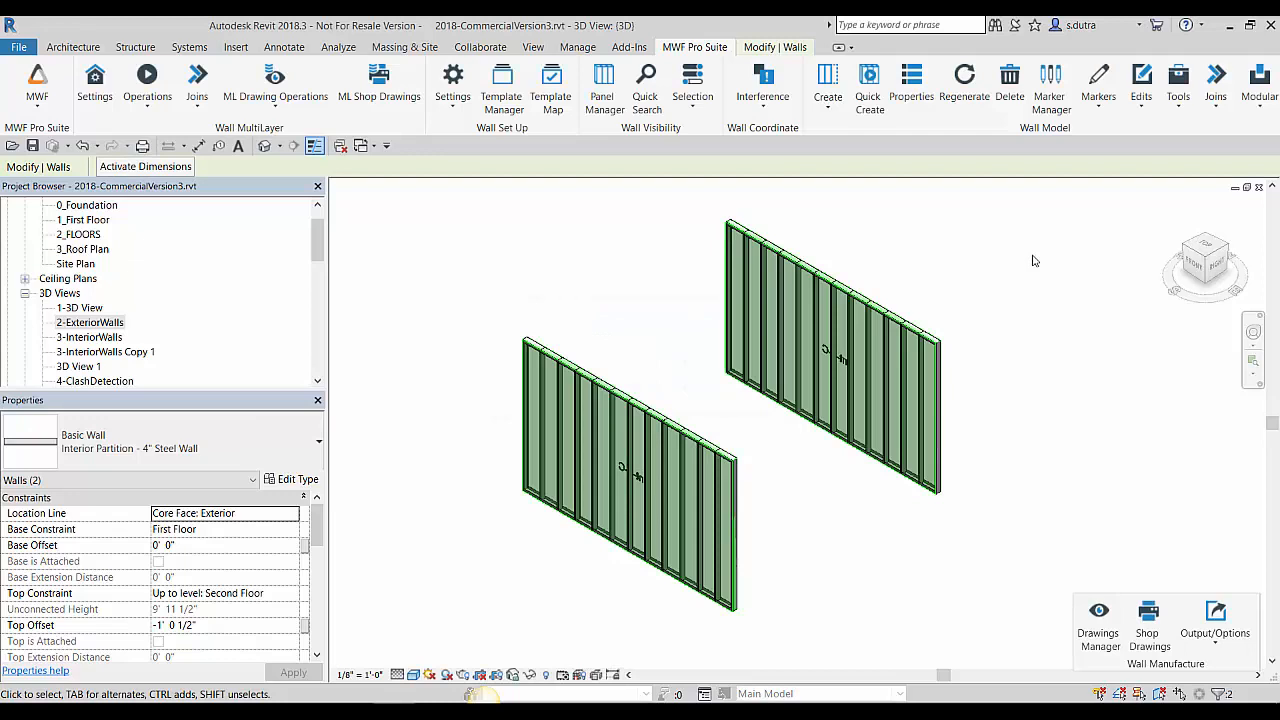
mouse_move(884, 525)
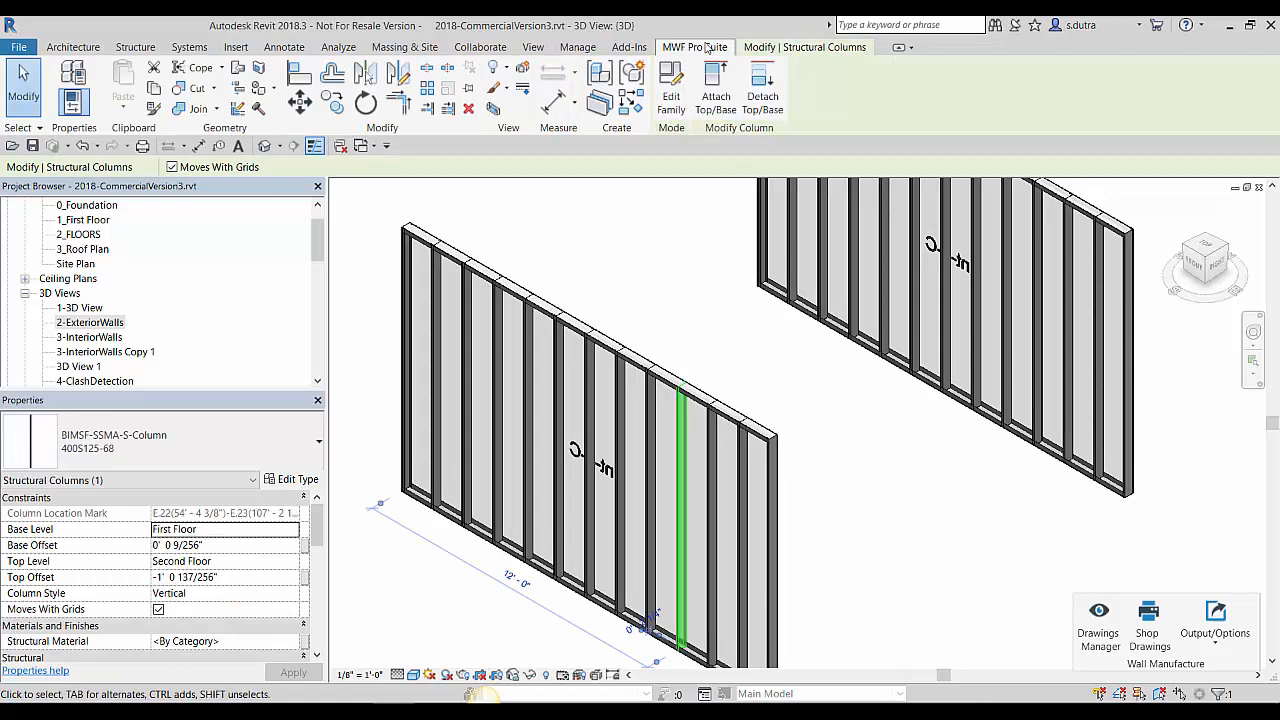
- Set the Int-3-C panel's stud spacing to 1' 0" in the MWF framing settings
click(694, 47)
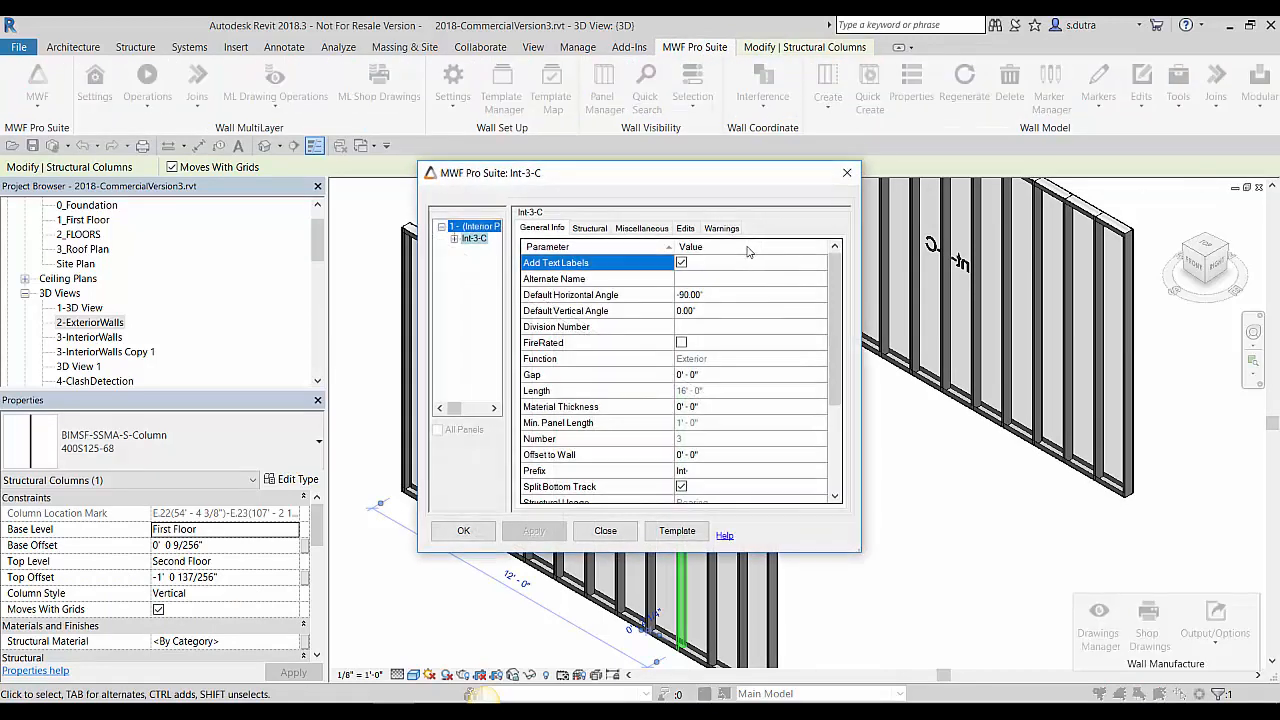
drag(490, 173, 353, 139)
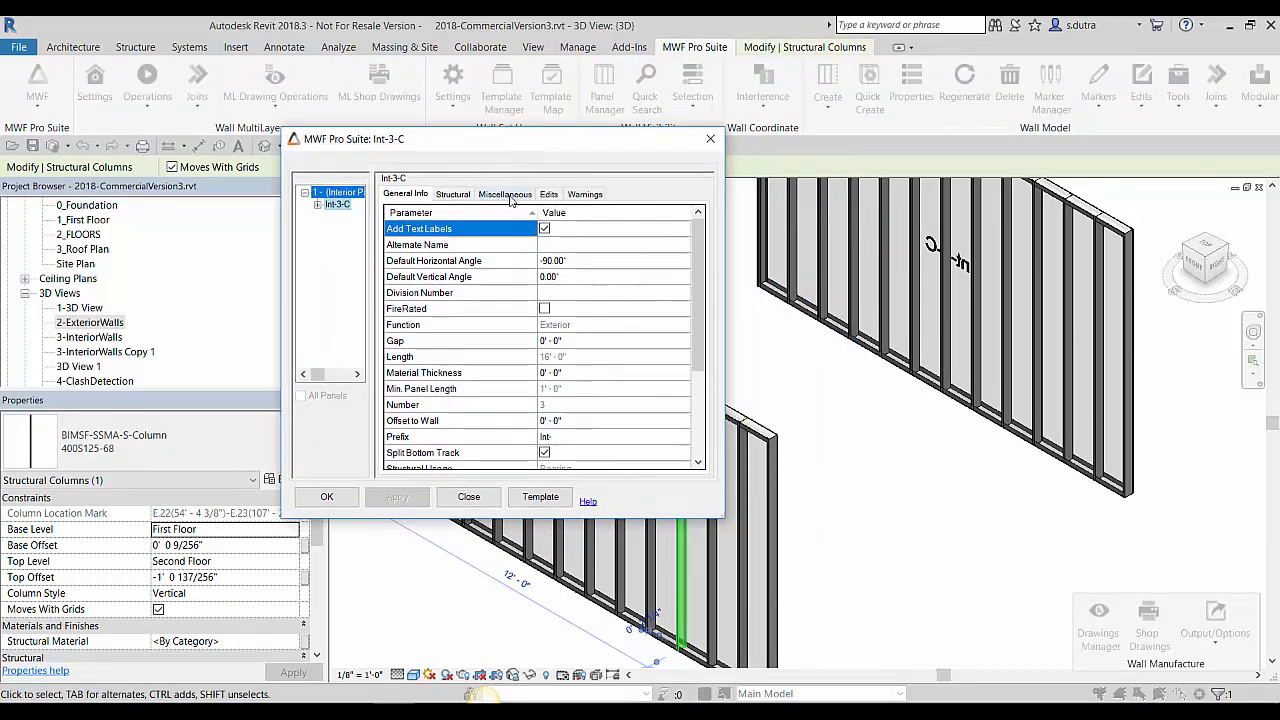
click(504, 193)
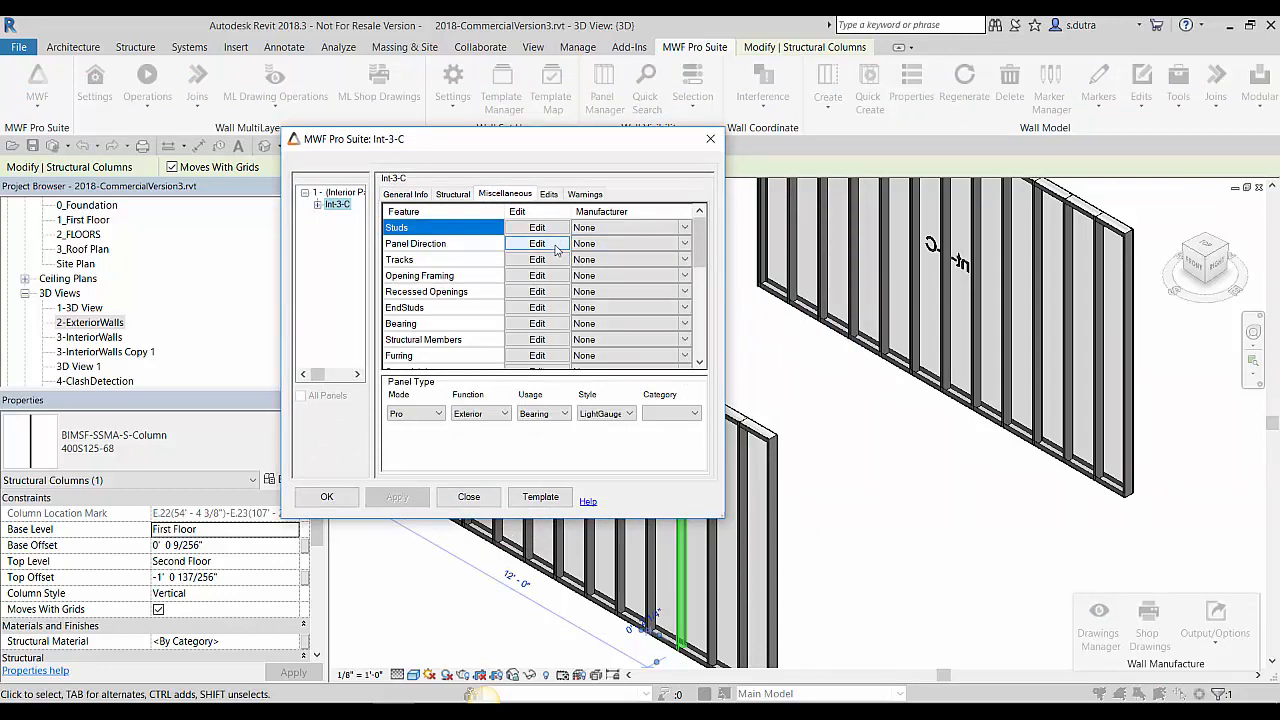
click(537, 227)
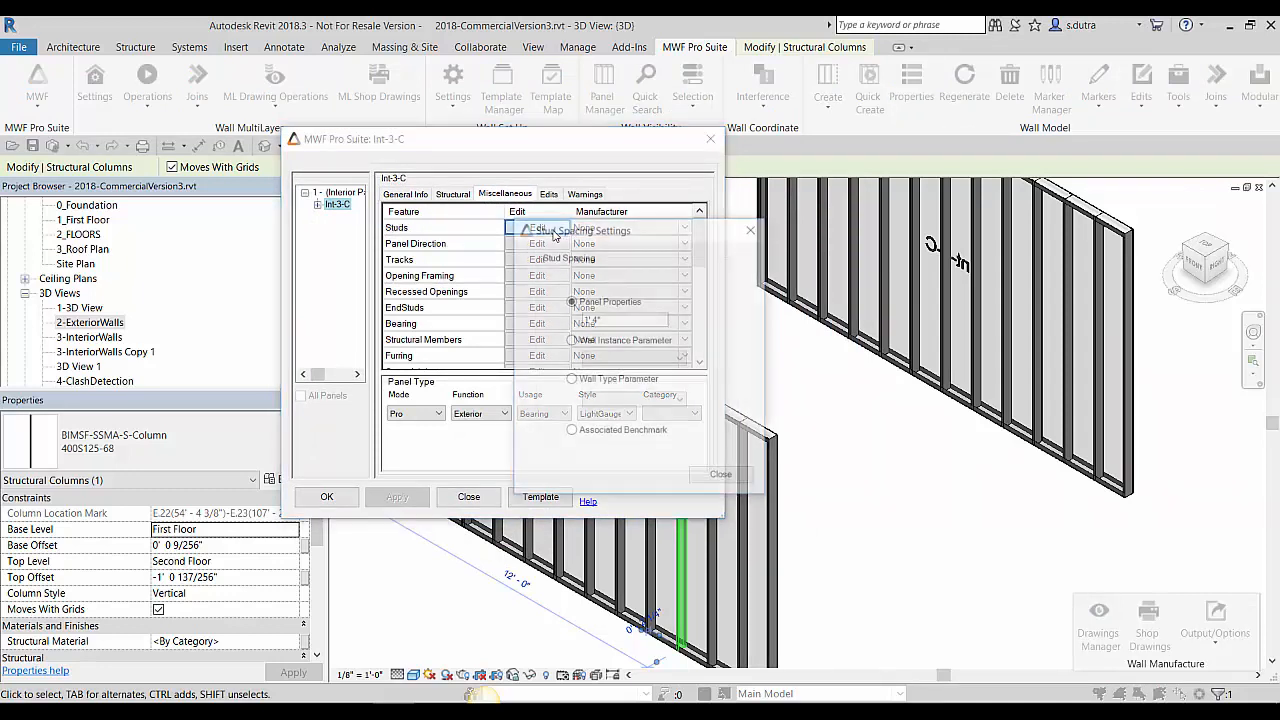
click(537, 228)
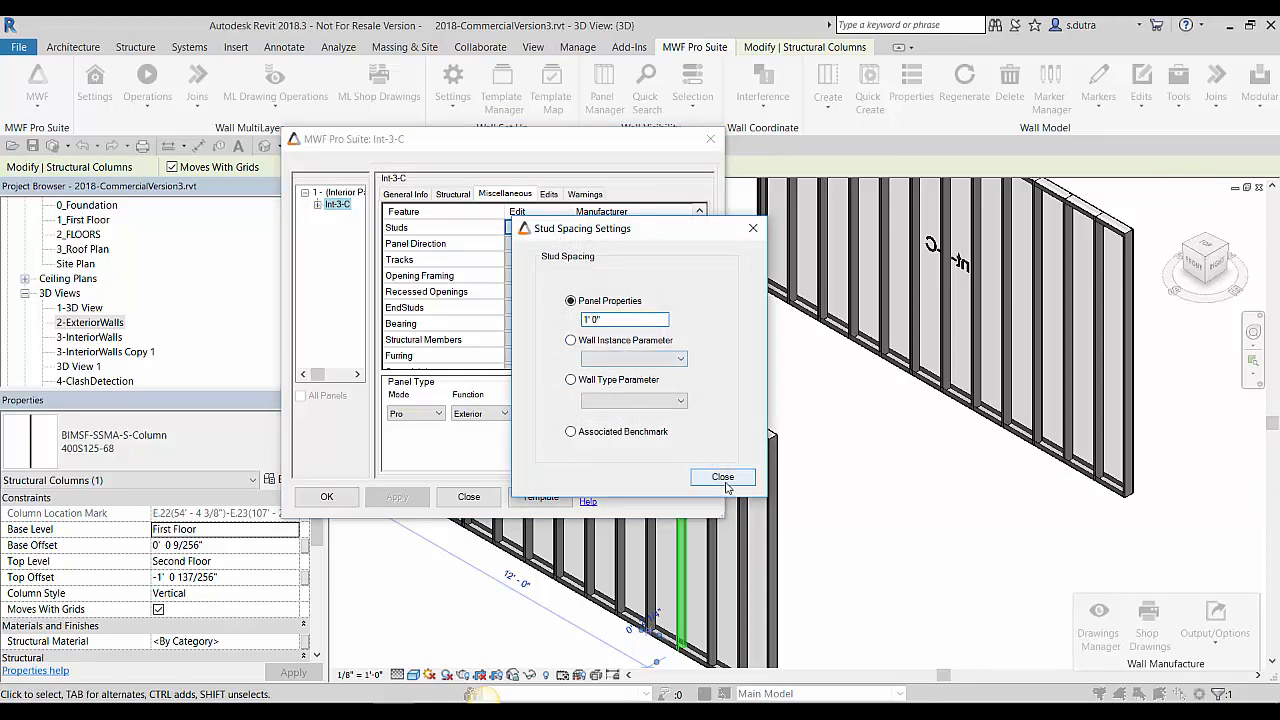
click(722, 477)
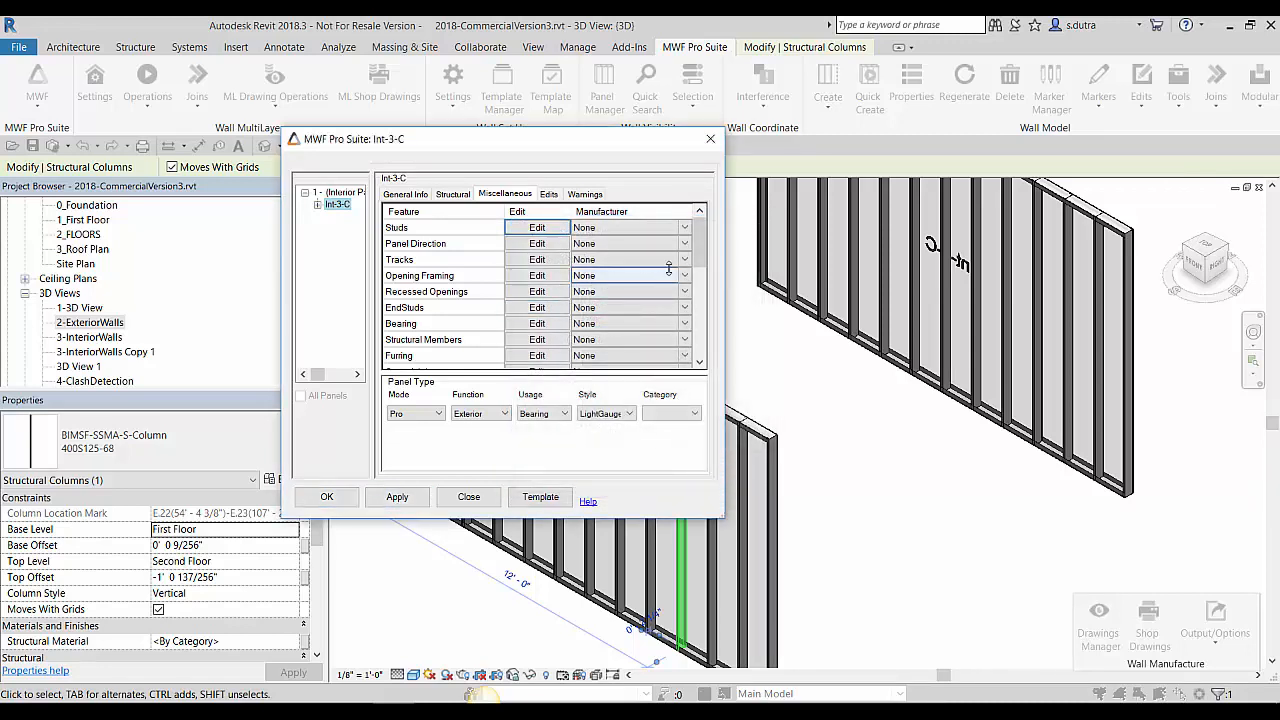
scroll(down, 3)
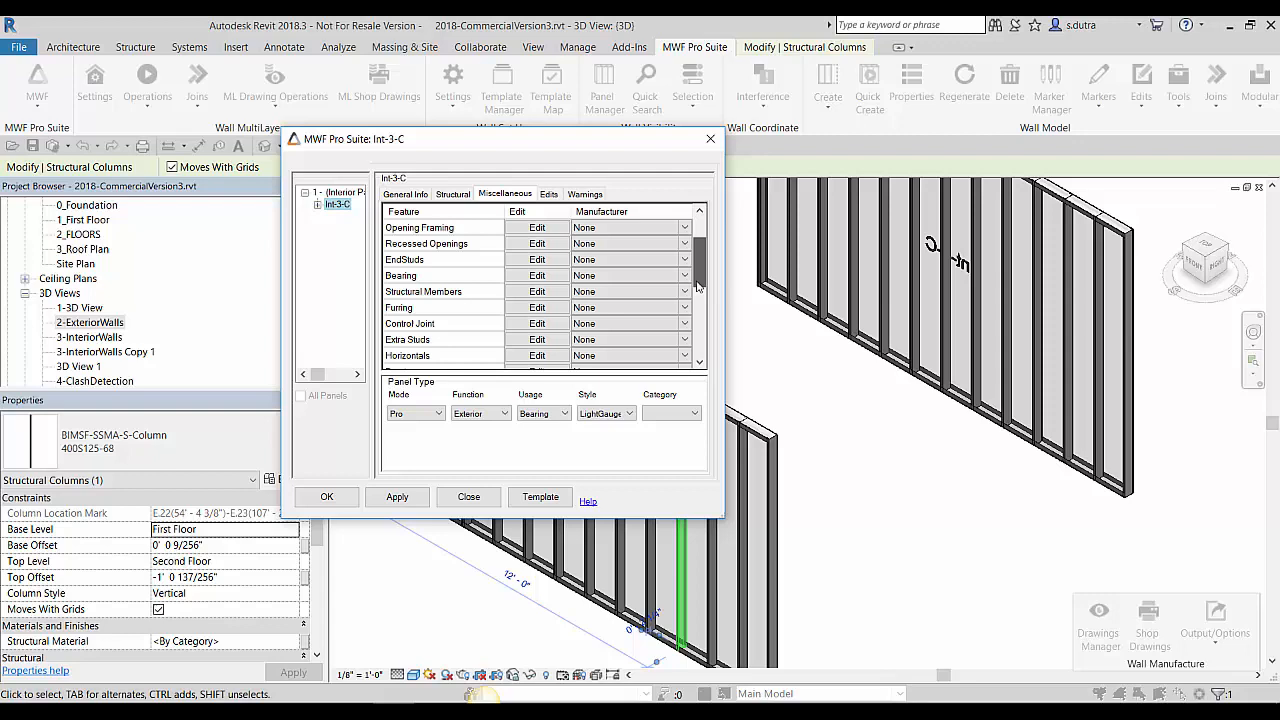
- Configure horizontals: end at E2, centred on structural centerline, 1/2" Round Bar, slotted punch holes, row offsets
click(537, 355)
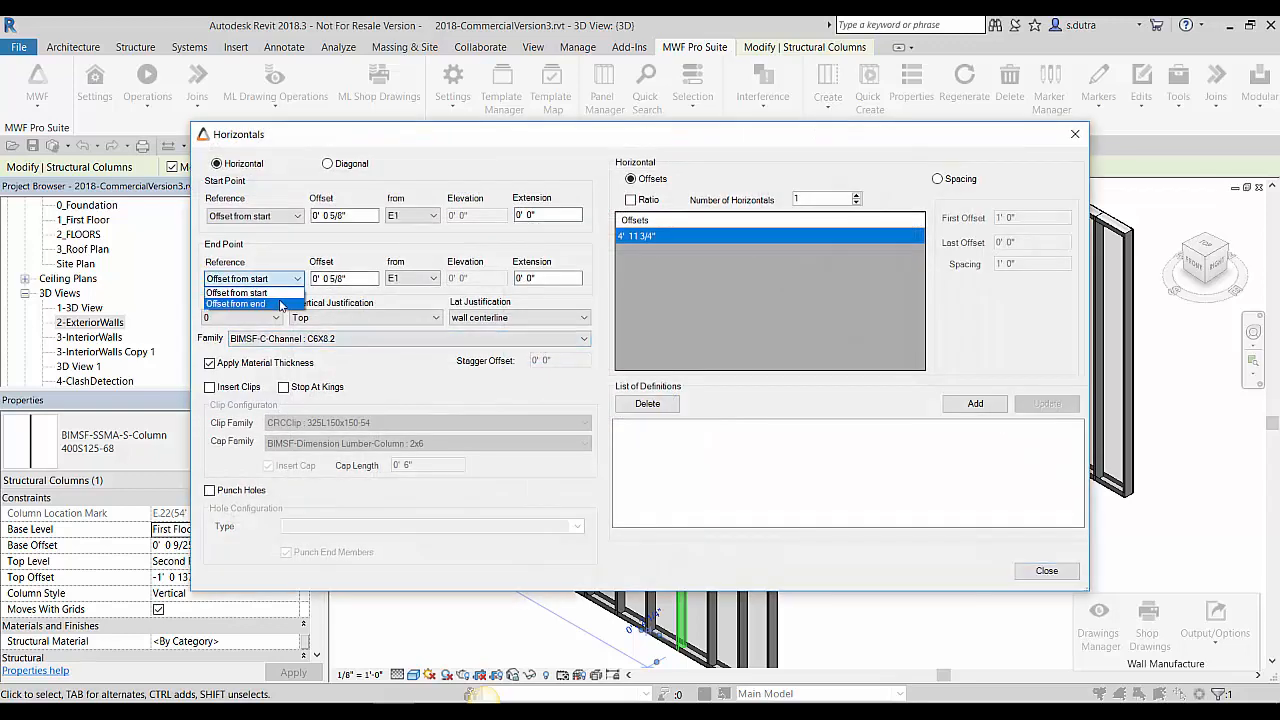
click(437, 278)
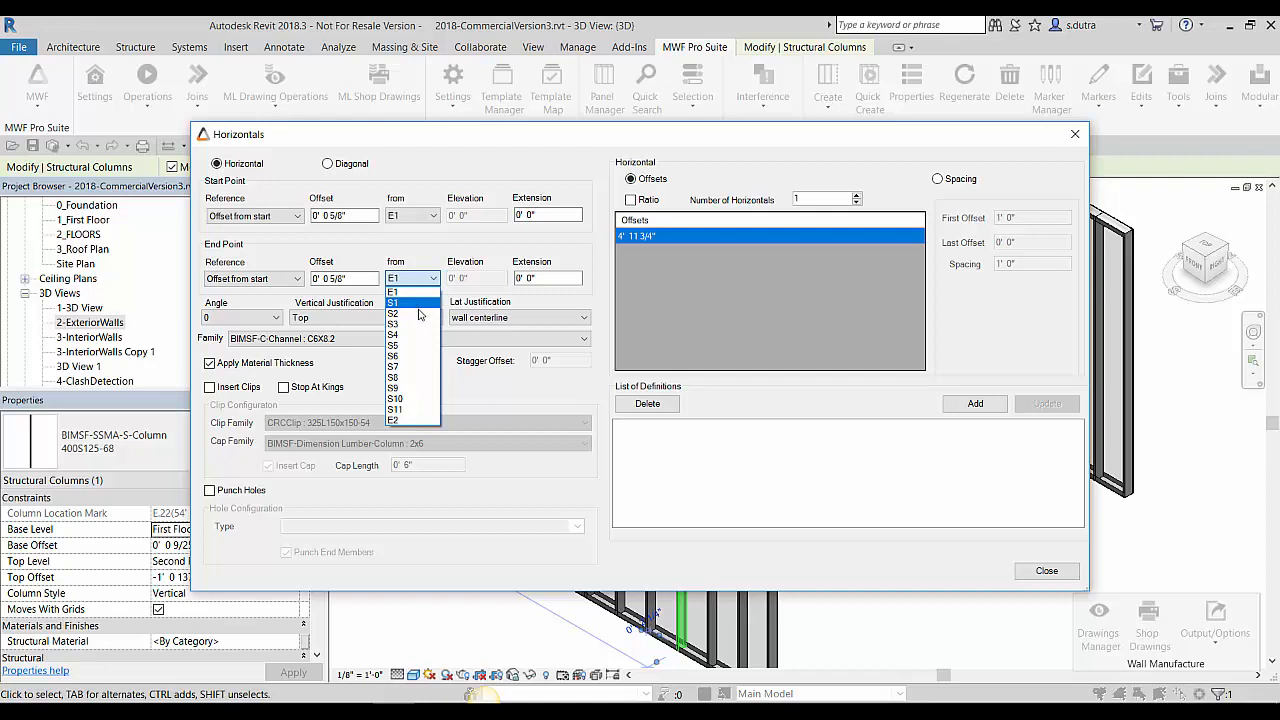
click(393, 420)
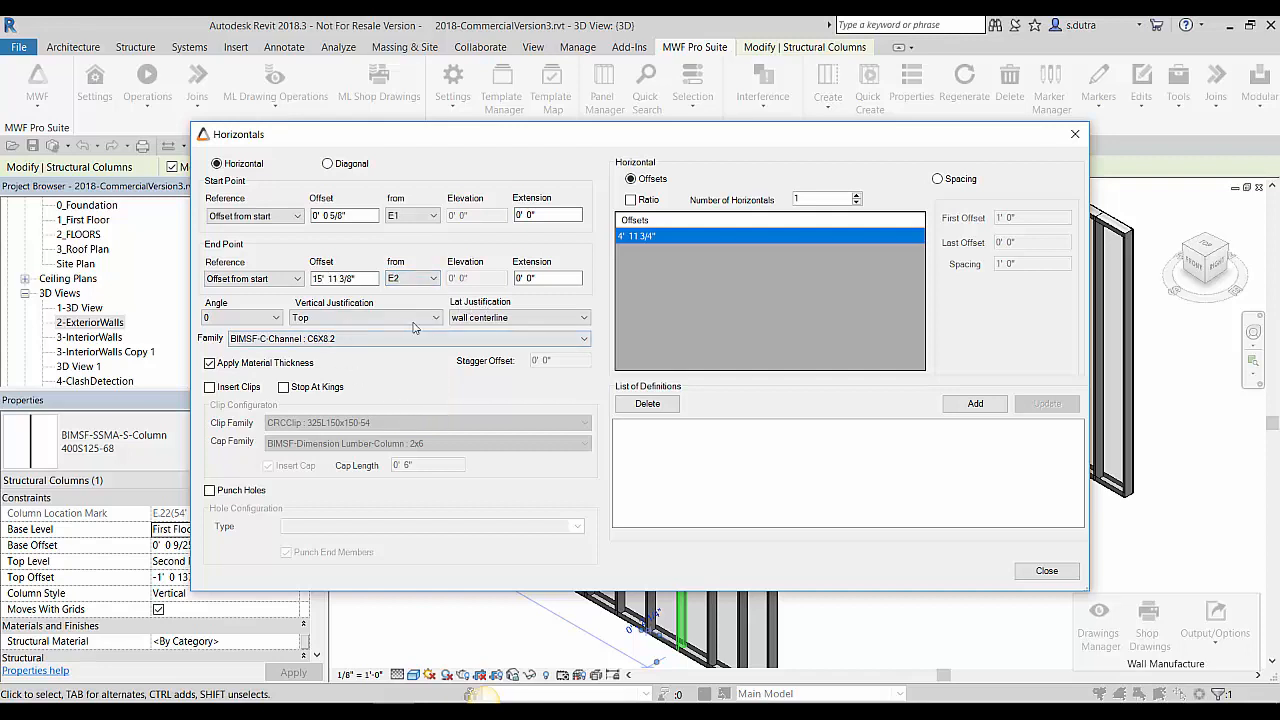
click(365, 317)
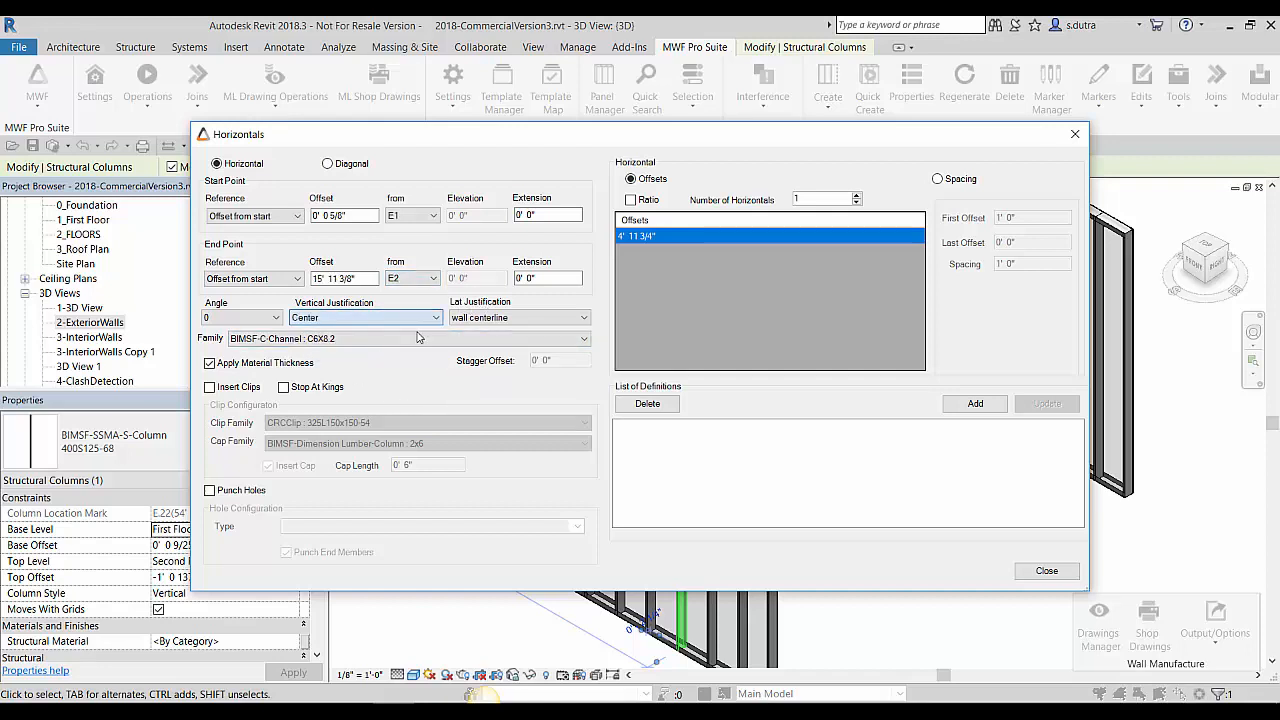
click(517, 317)
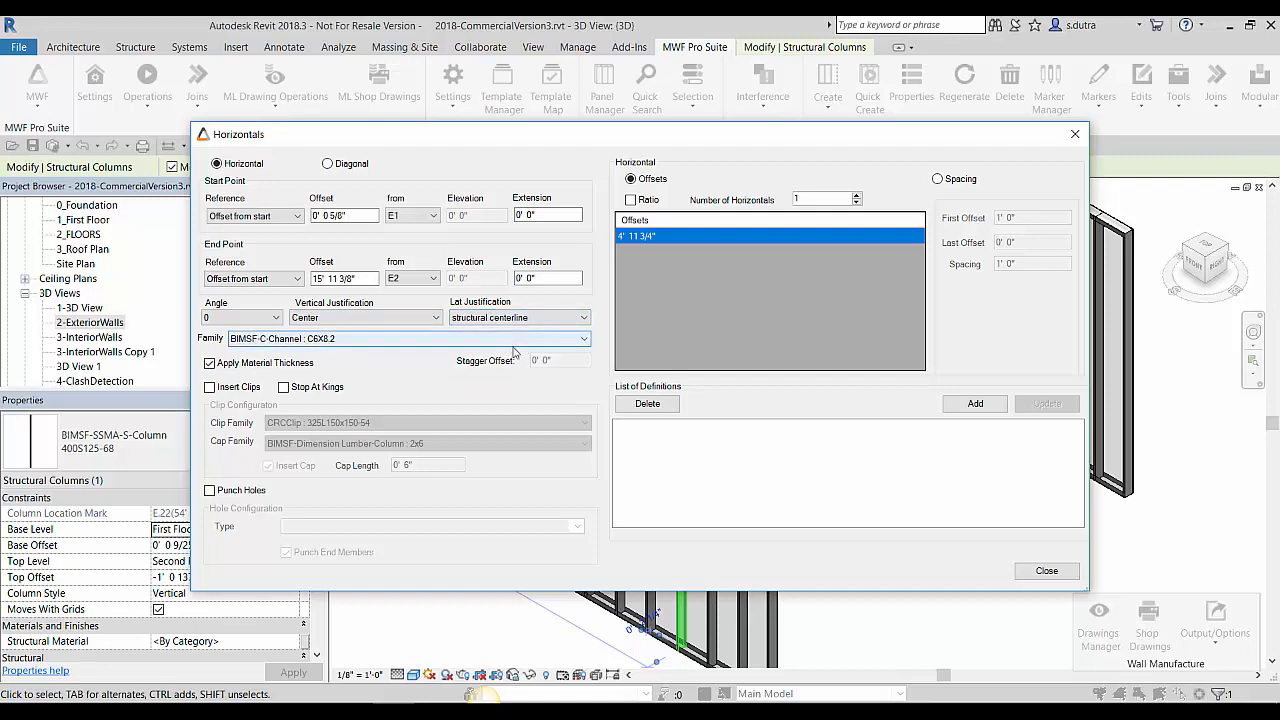
click(583, 338)
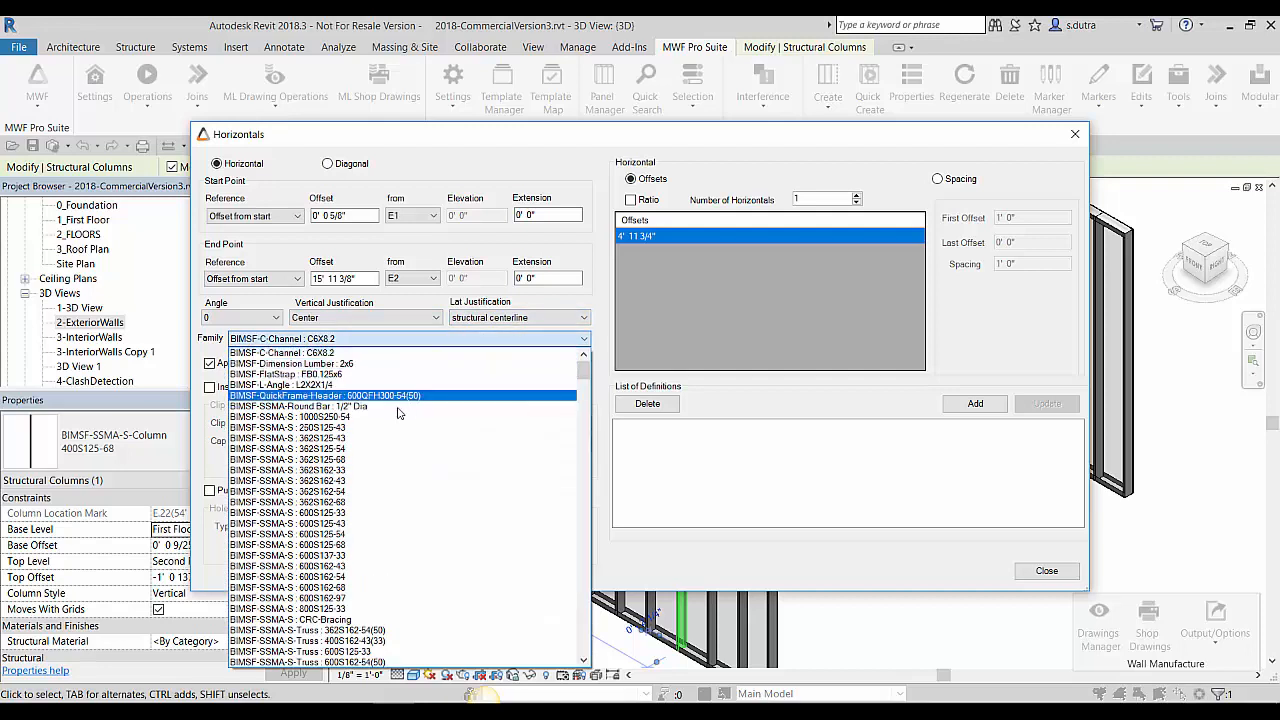
click(297, 406)
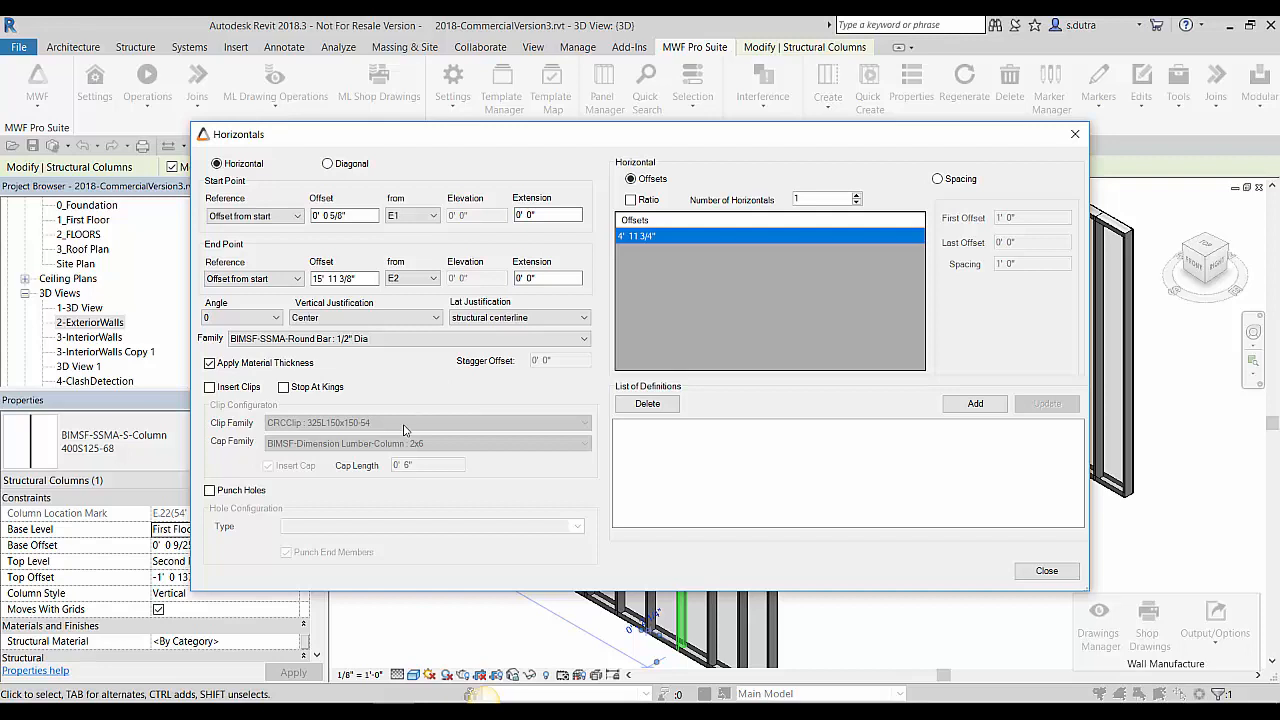
click(209, 490)
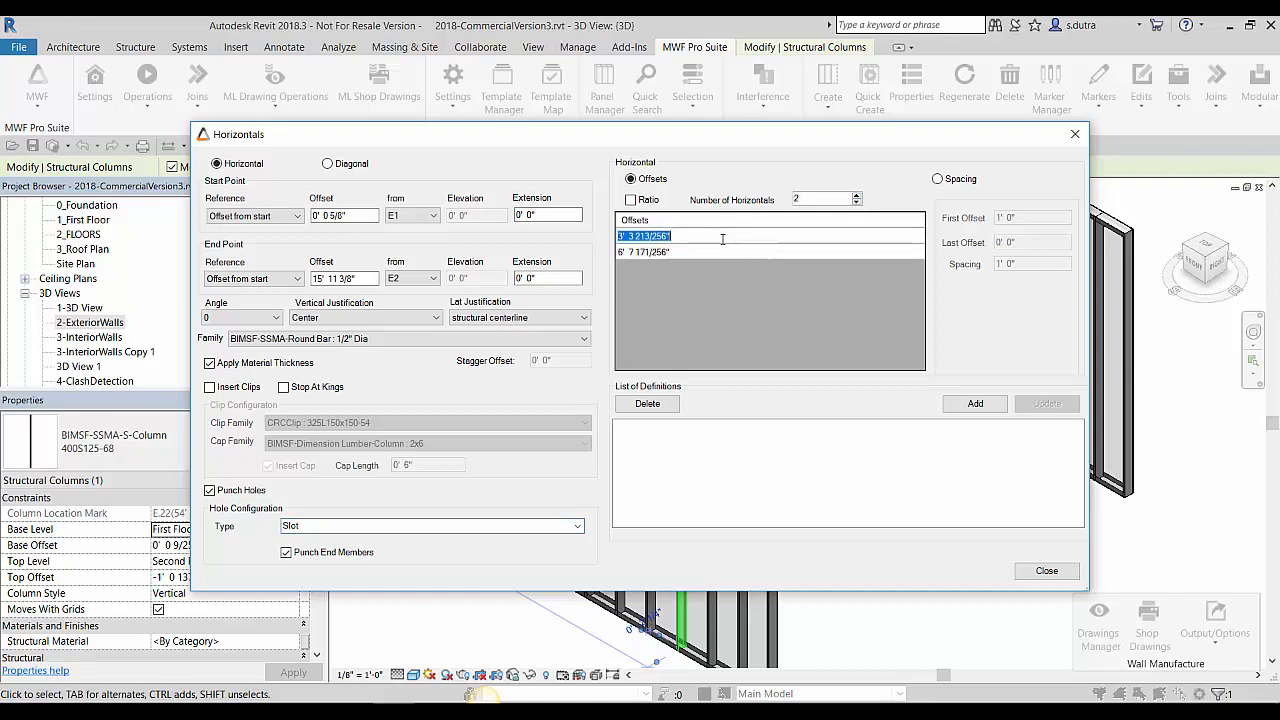
click(710, 252)
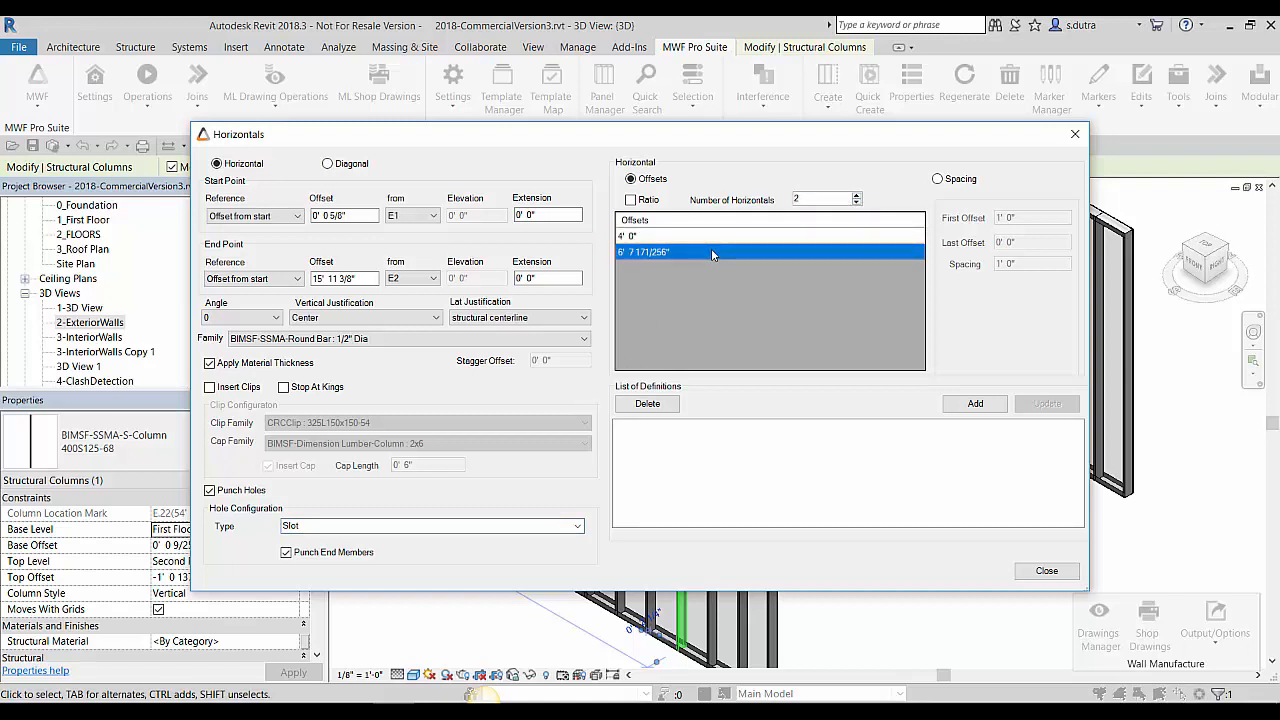
click(974, 403)
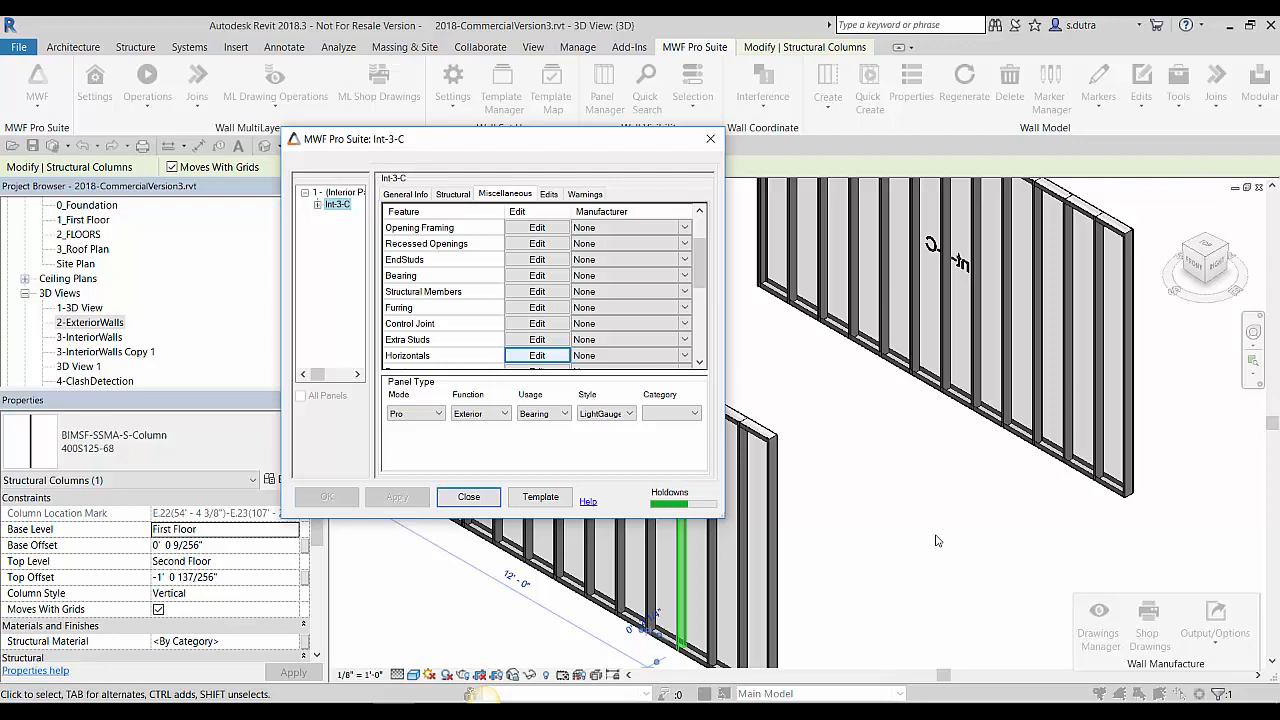
- Close the panel settings to regenerate the left partition's framing, then select one of its studs
click(468, 497)
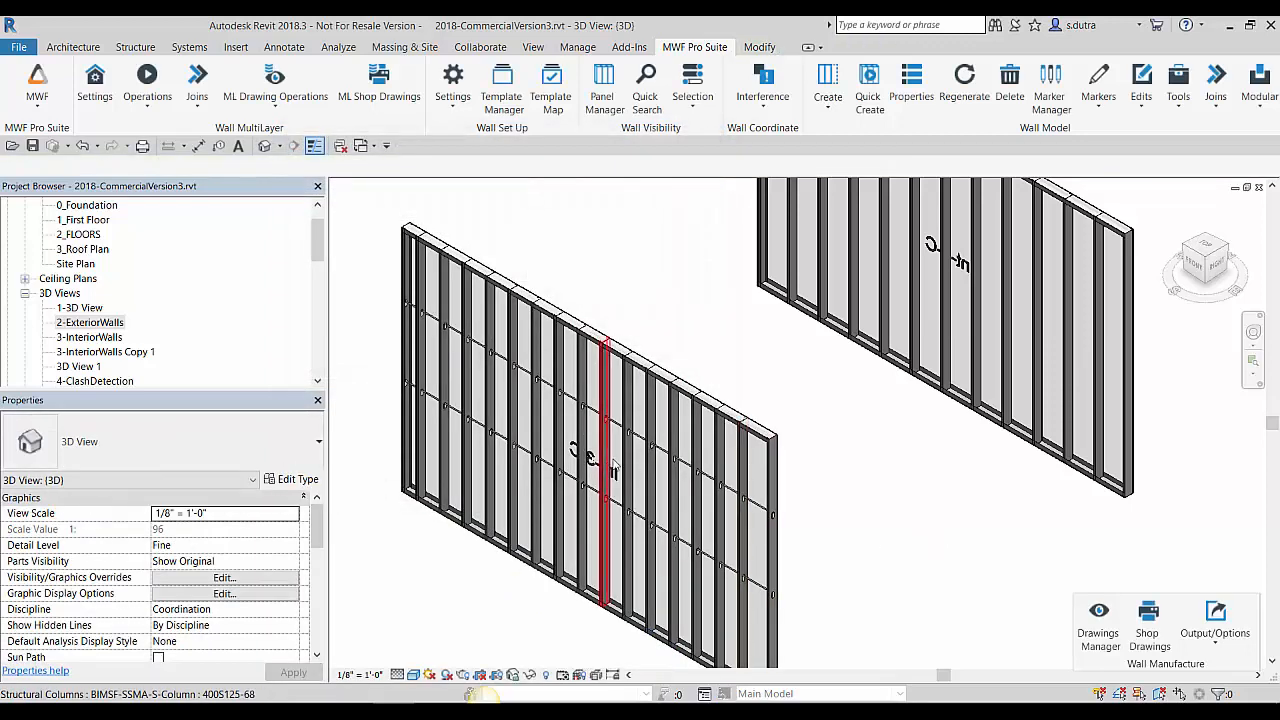
click(843, 543)
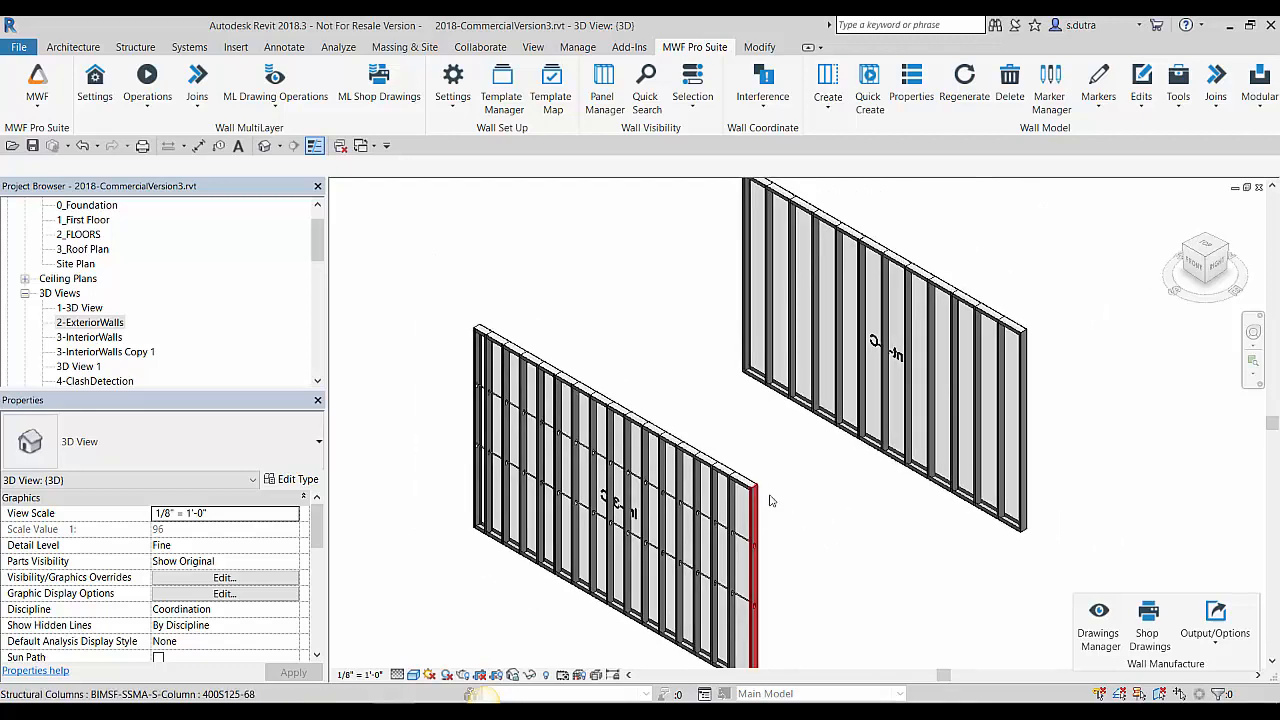
click(858, 489)
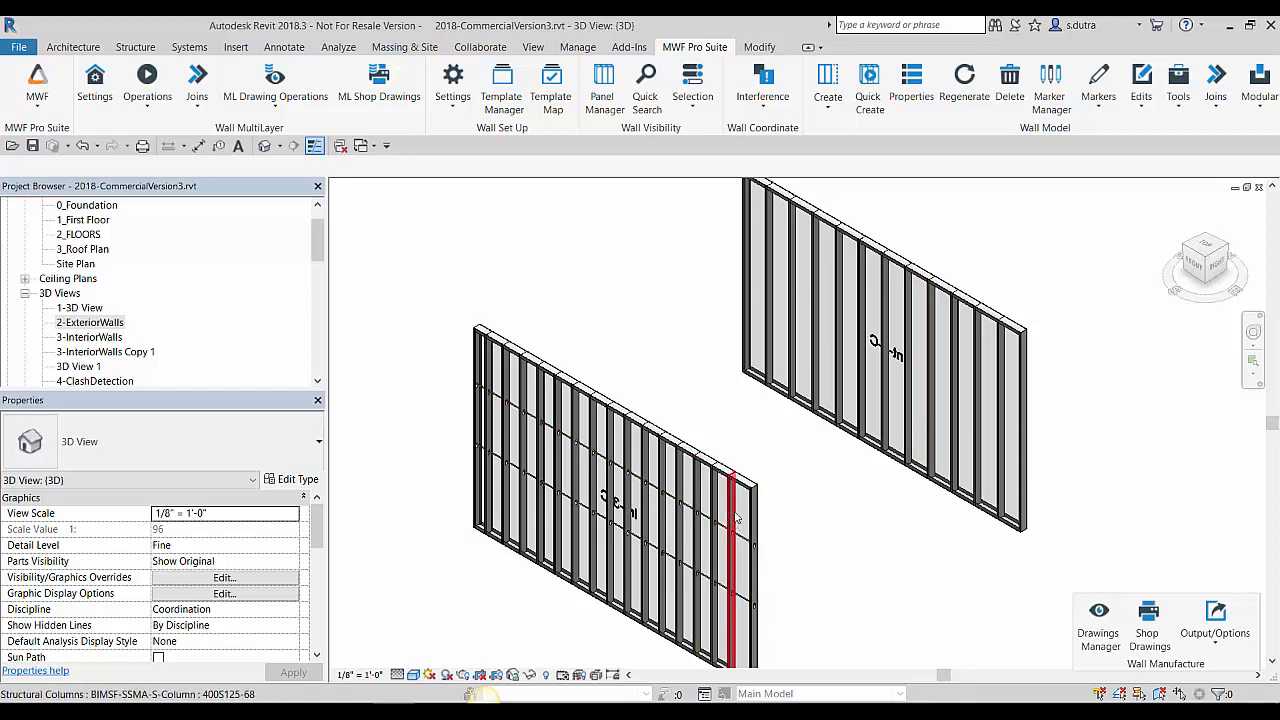
mouse_move(735, 517)
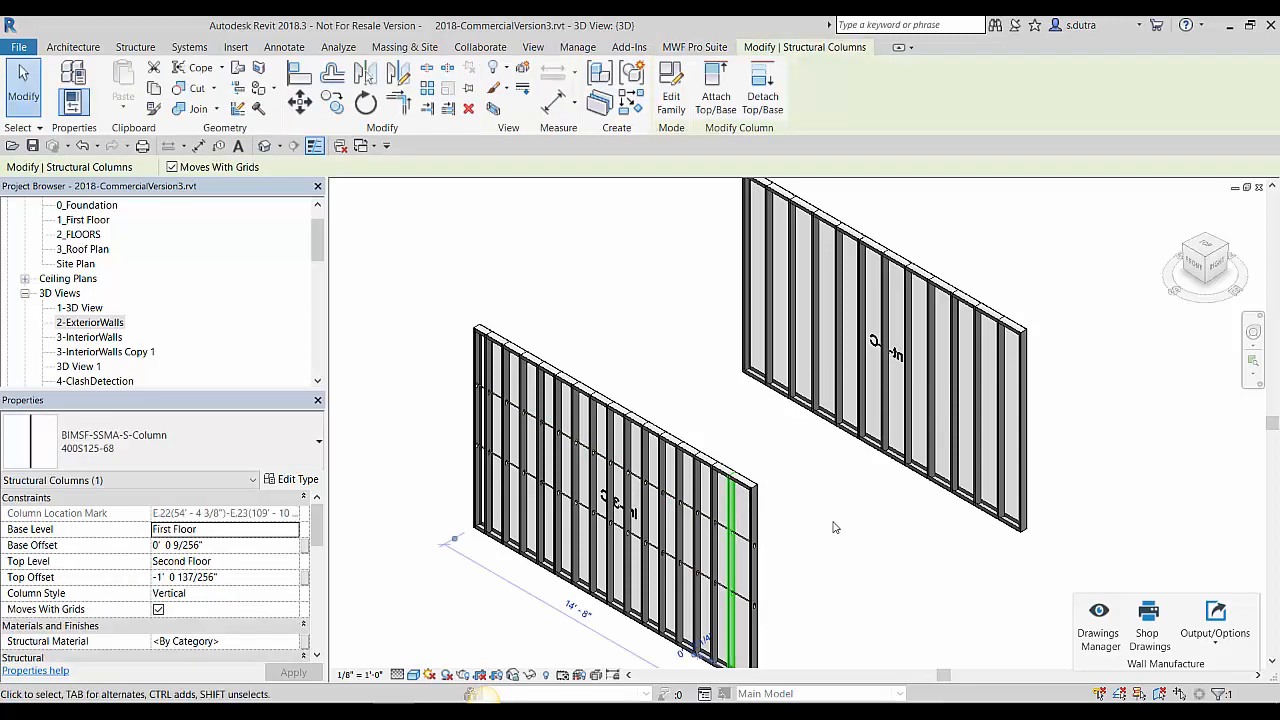
- Open the MWF Pro Suite Edits dropdown to apply the panel settings to the right partition
click(694, 47)
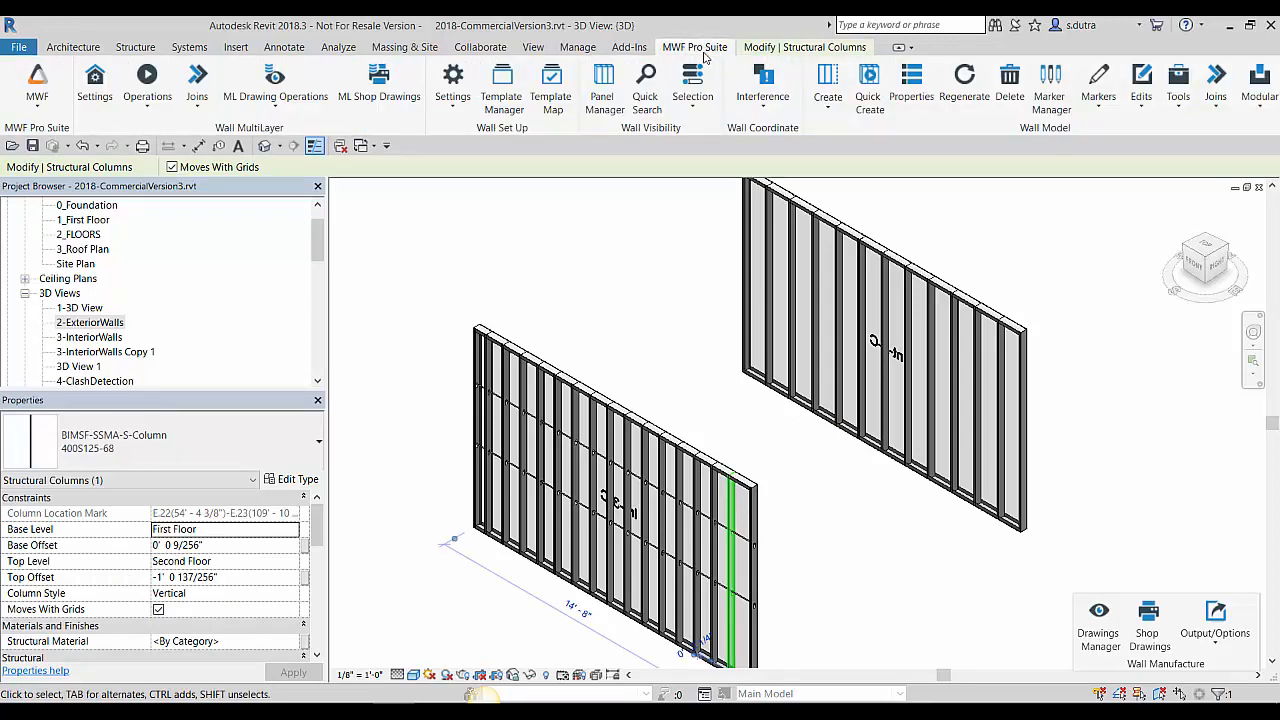
mouse_move(1141, 80)
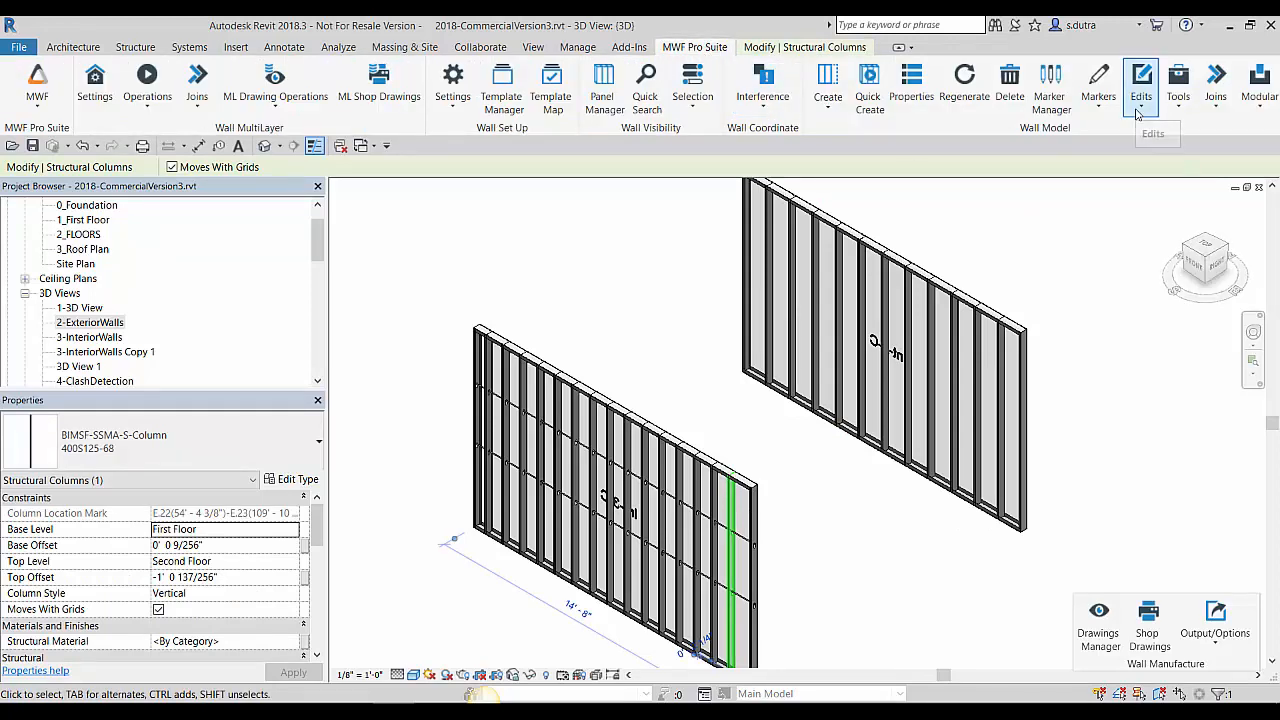
click(1141, 85)
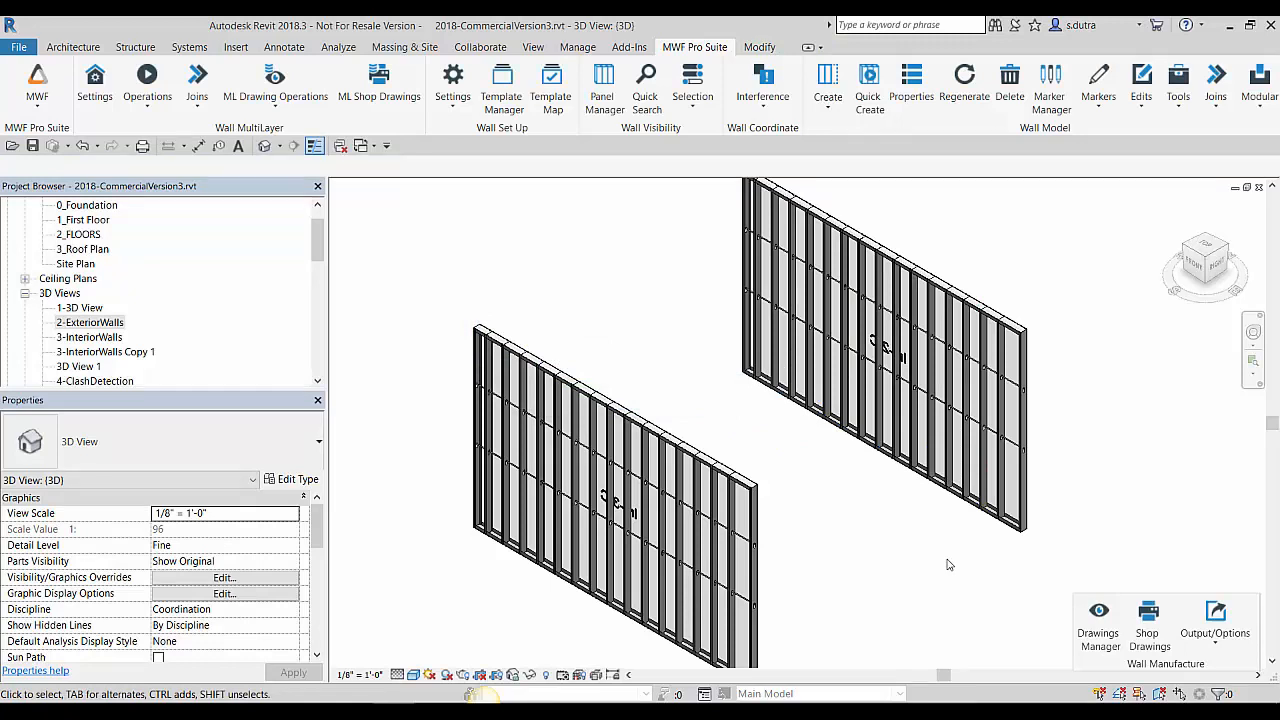
mouse_move(944, 565)
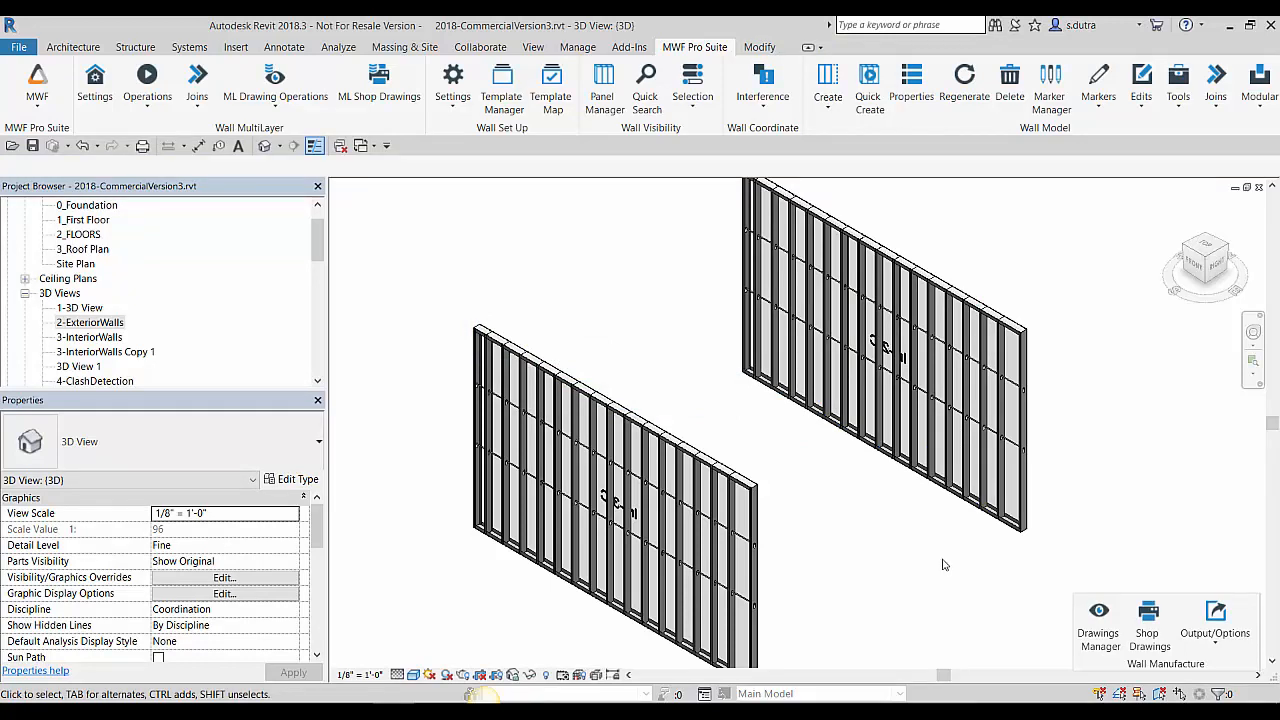